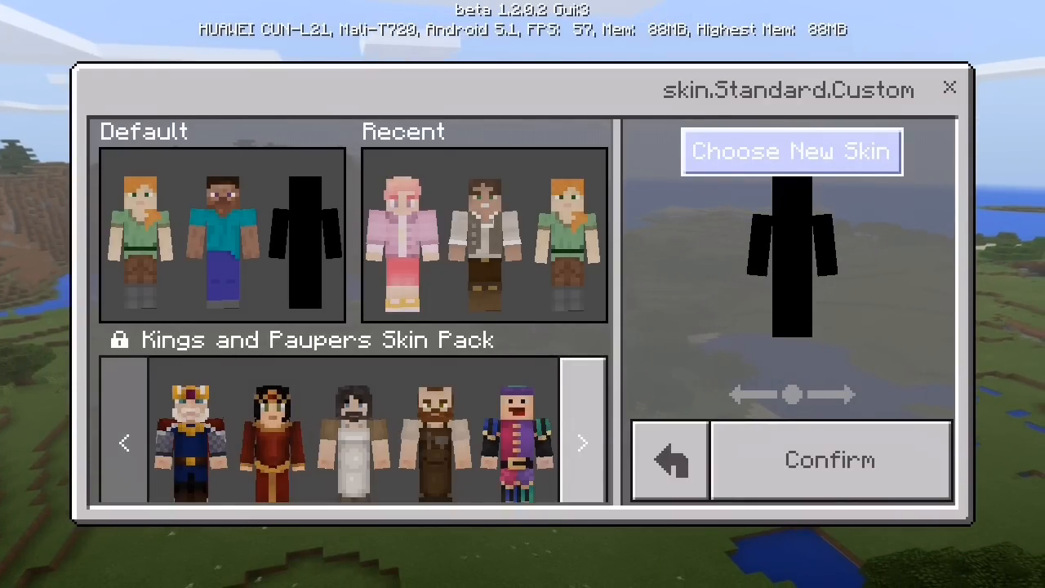
Tap Choose New Skin to bring up the phone's photo album picker.
{"action": "left_click", "coordinate": [792, 151]}
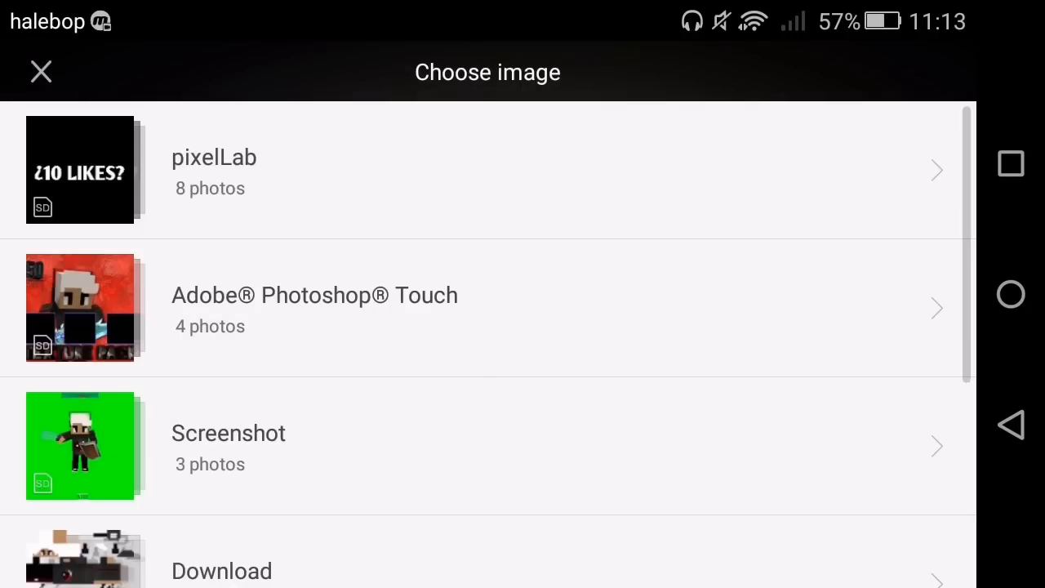
Pick the dark skin PNG with white hair and red patterns and confirm it.
{"action": "scroll", "scroll_direction": "down", "scroll_amount": 3}
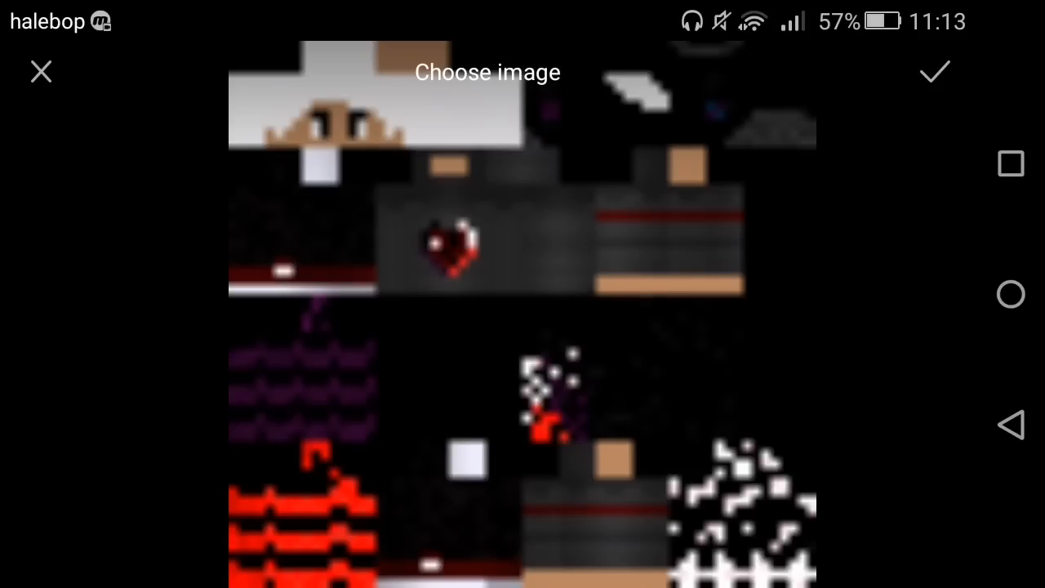
{"action": "left_click", "coordinate": [935, 72]}
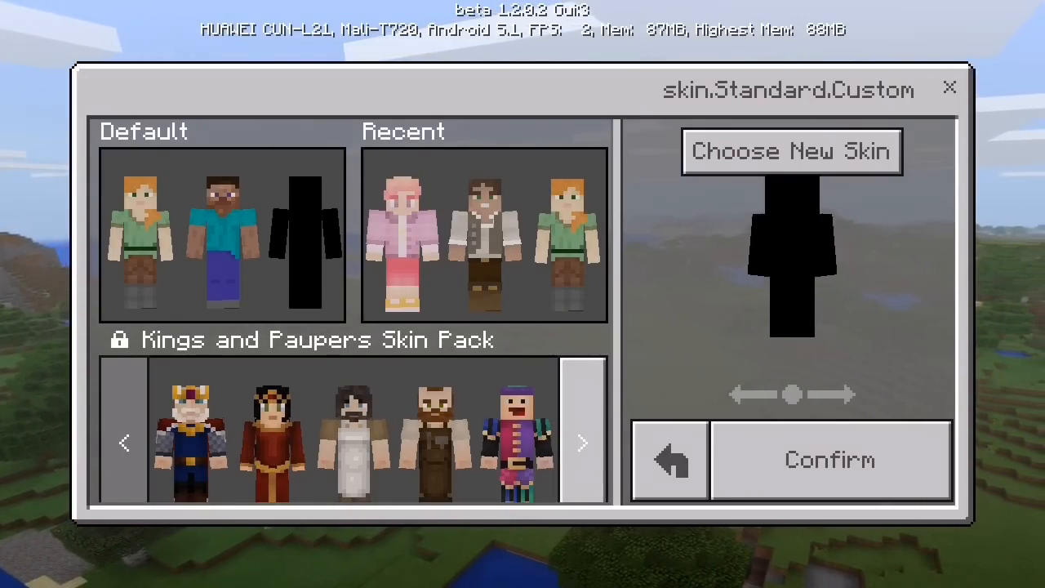
{"action": "mouse_move", "coordinate": [830, 462]}
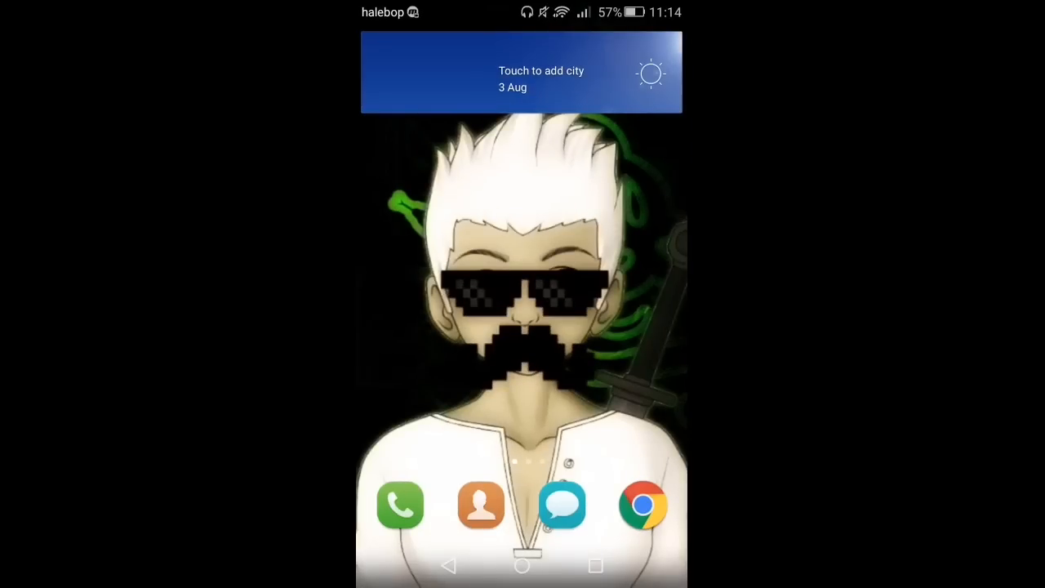
Swipe to the next home screen page and open the YouTube app folder.
{"action": "scroll", "scroll_direction": "left", "scroll_amount": 3}
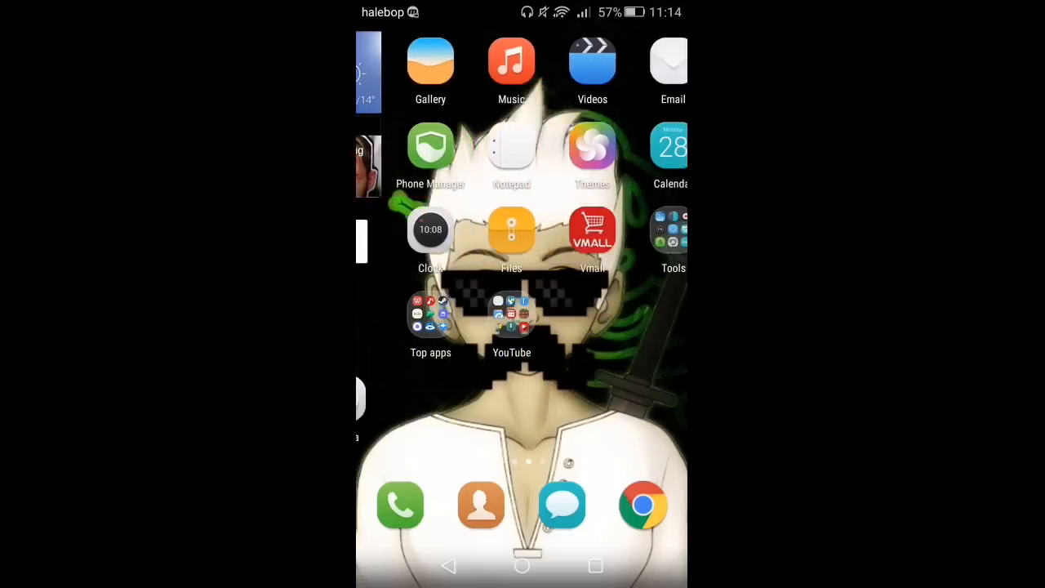
{"action": "left_click", "coordinate": [511, 318]}
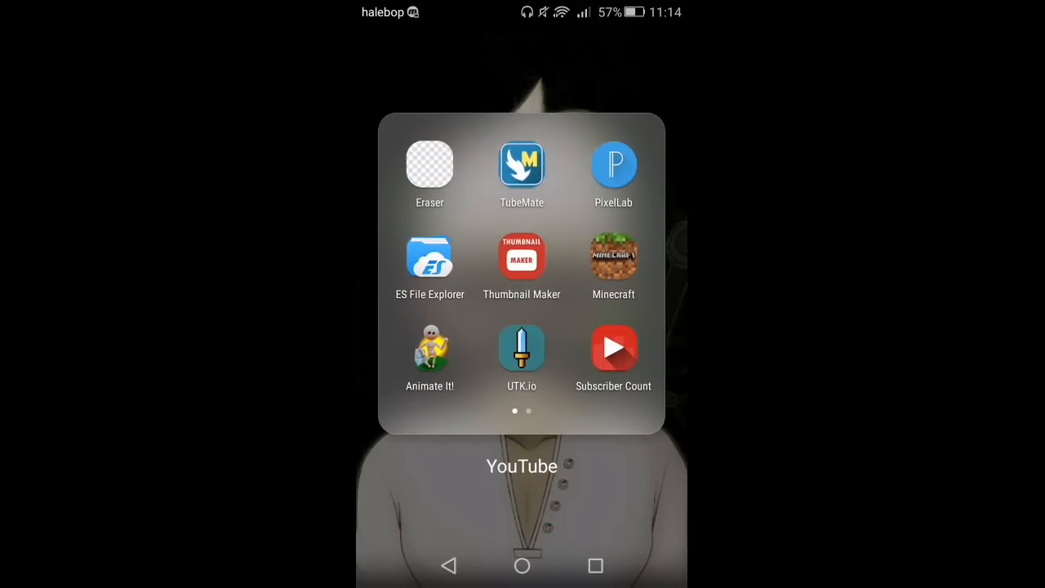